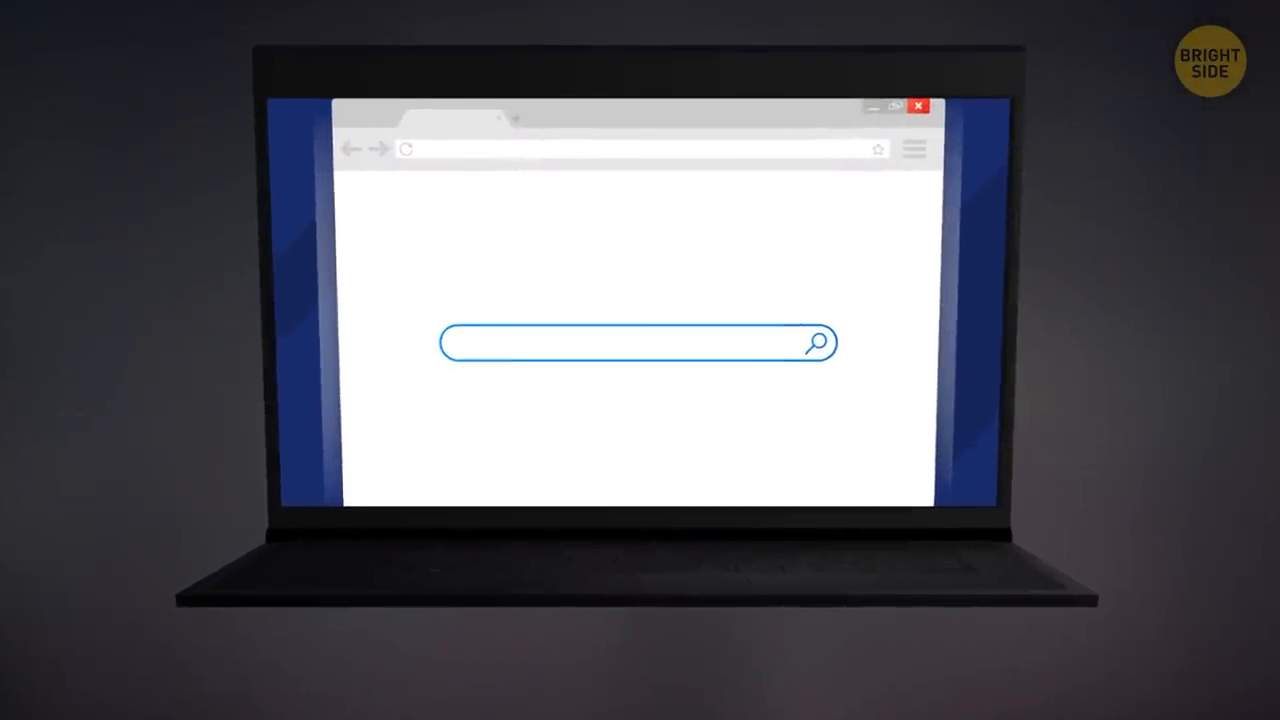
type("August 6, 1991")
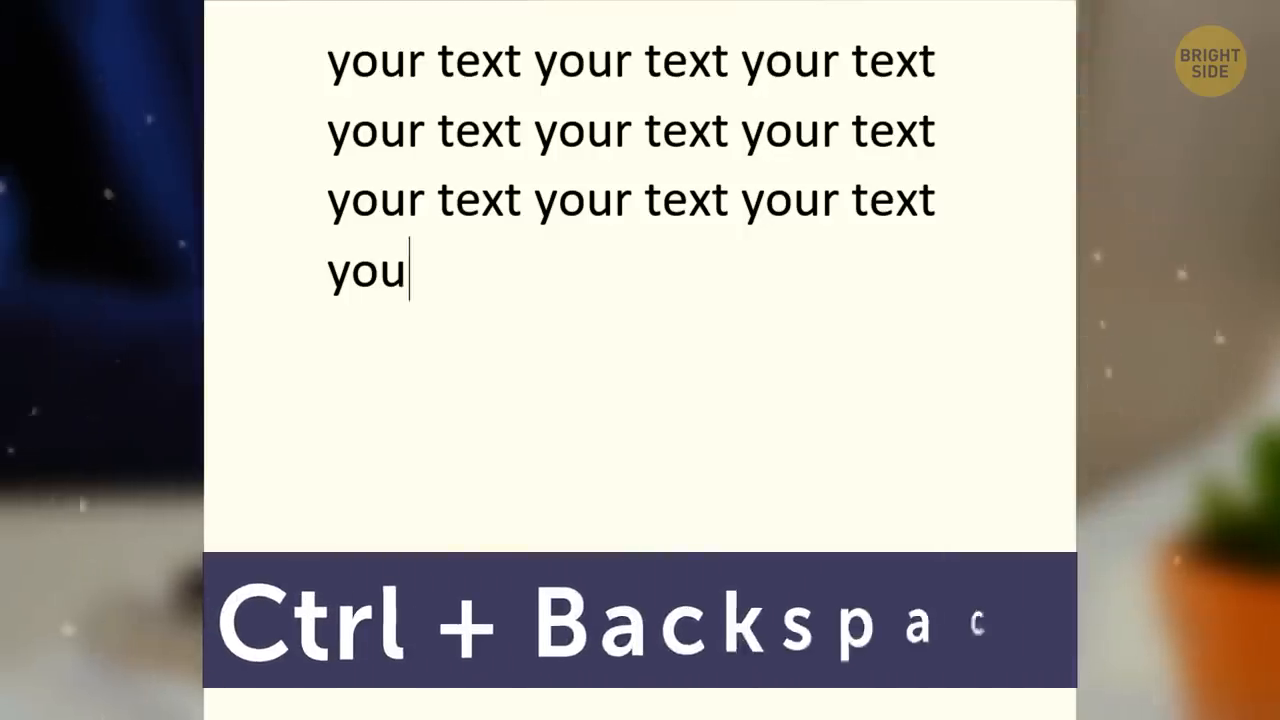
key("ctrl+BackSpace")
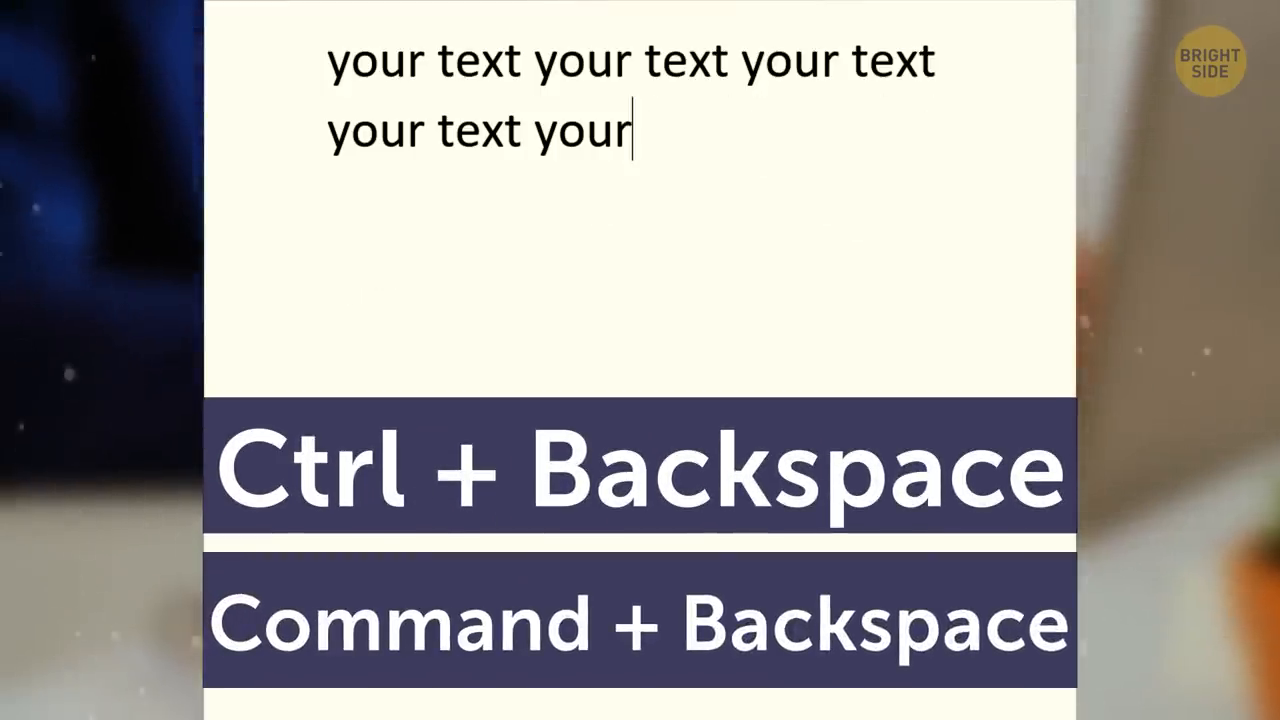